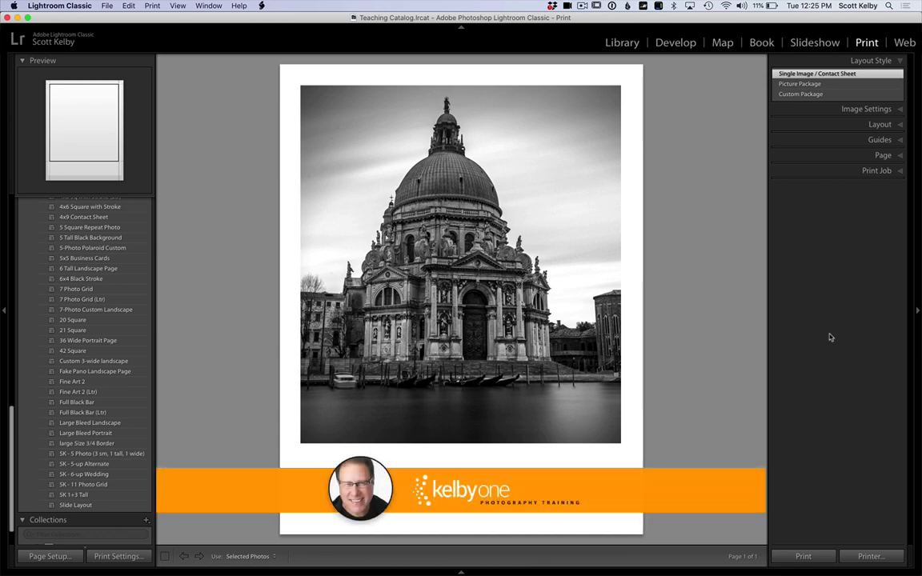
{"action": "mouse_move", "coordinate": [867, 47]}
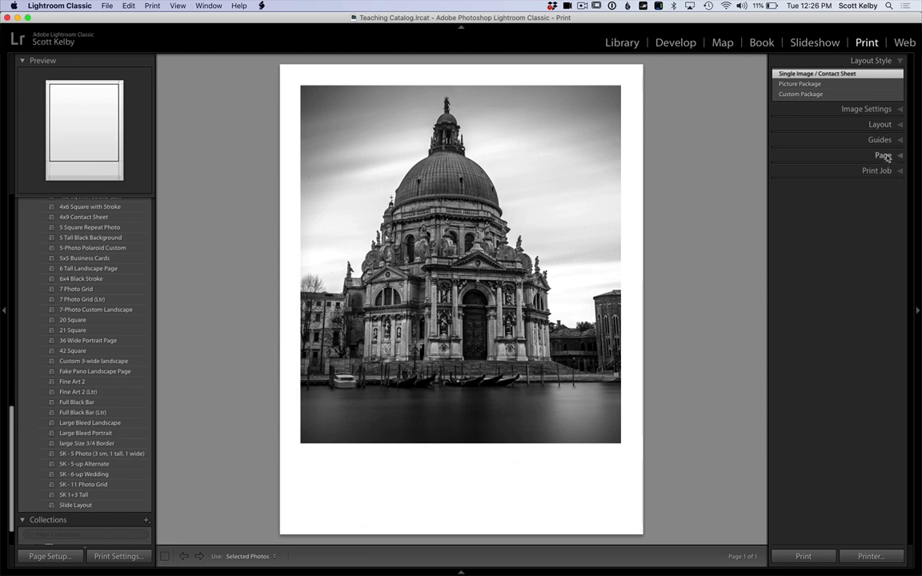
Turn on the identity plate in the Page panel and select its text below the photo.
{"action": "left_click", "coordinate": [881, 156]}
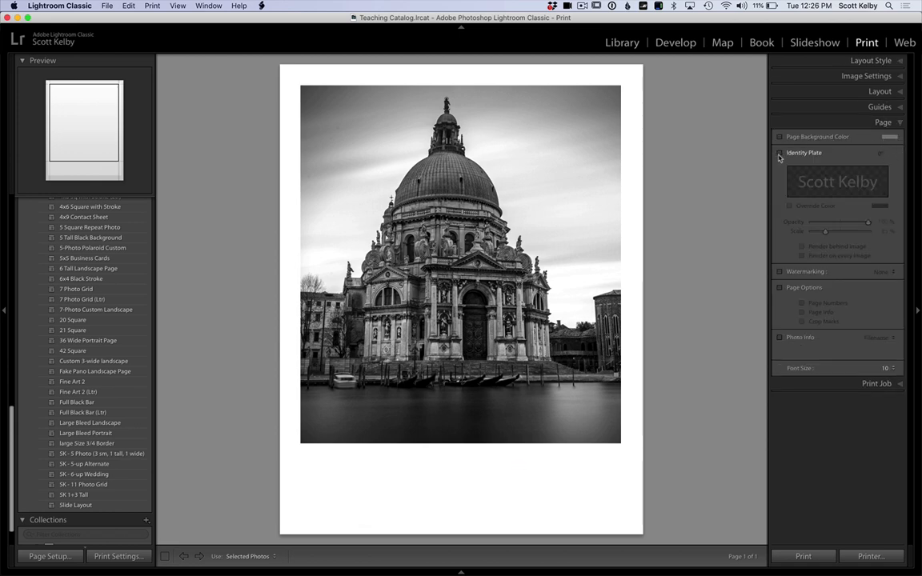
{"action": "left_click", "coordinate": [779, 152]}
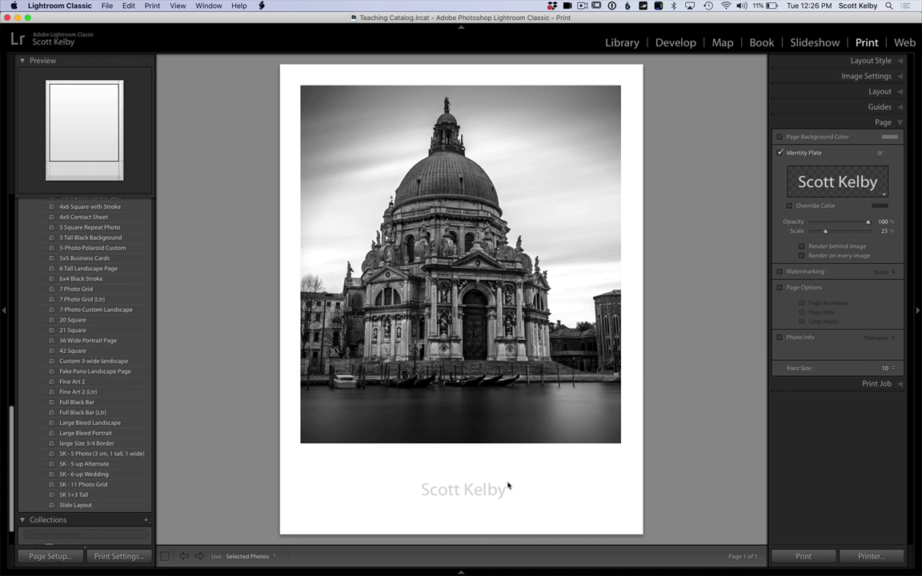
{"action": "left_click", "coordinate": [464, 485]}
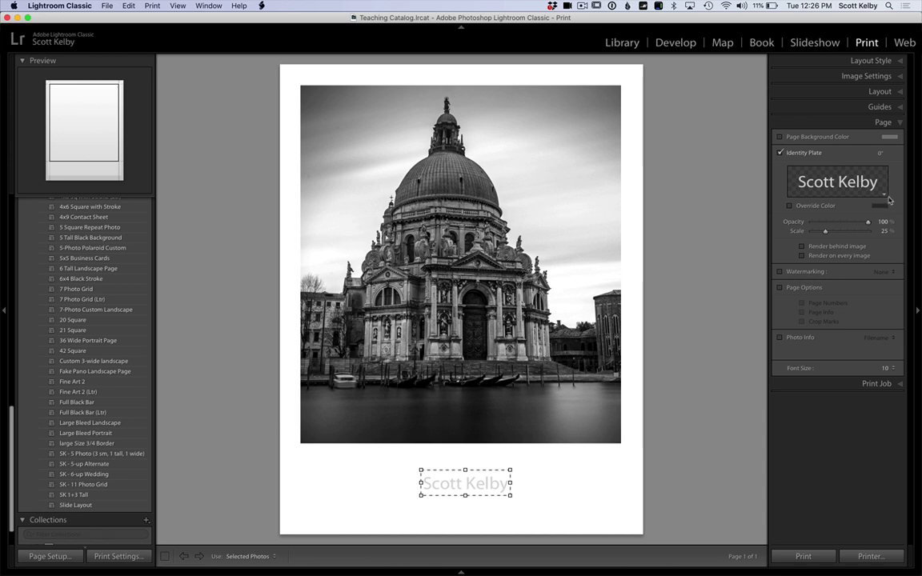
Edit the identity plate and set its font to Lato.
{"action": "left_click", "coordinate": [888, 196]}
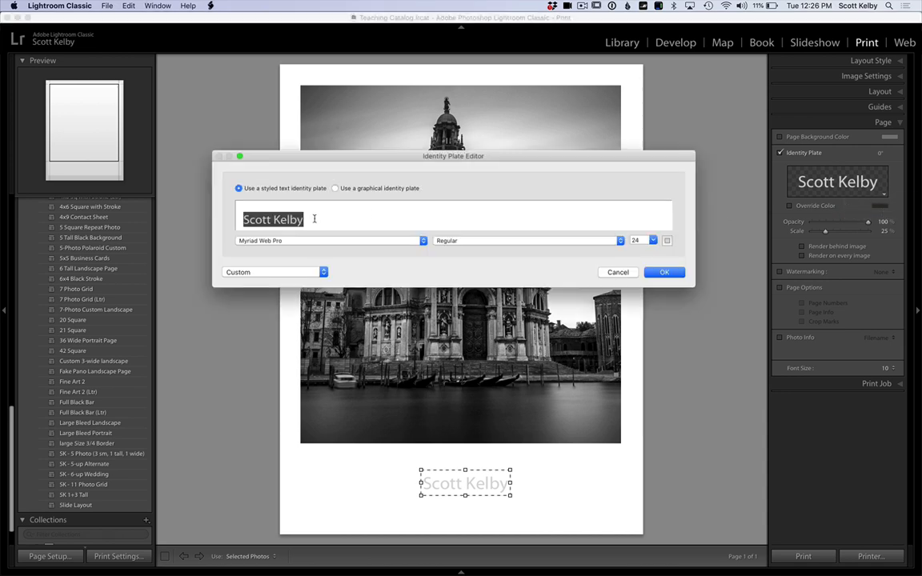
{"action": "left_click", "coordinate": [329, 240]}
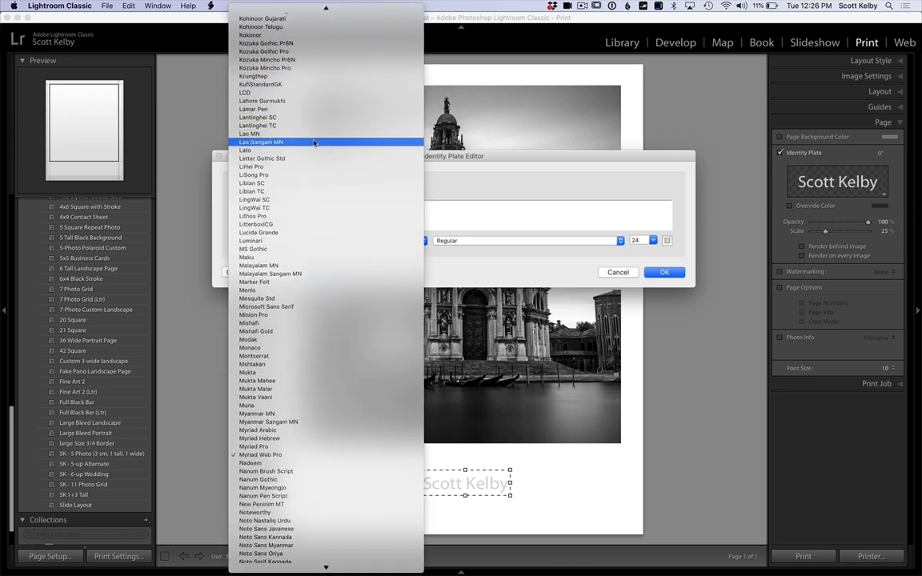
{"action": "left_click", "coordinate": [245, 150]}
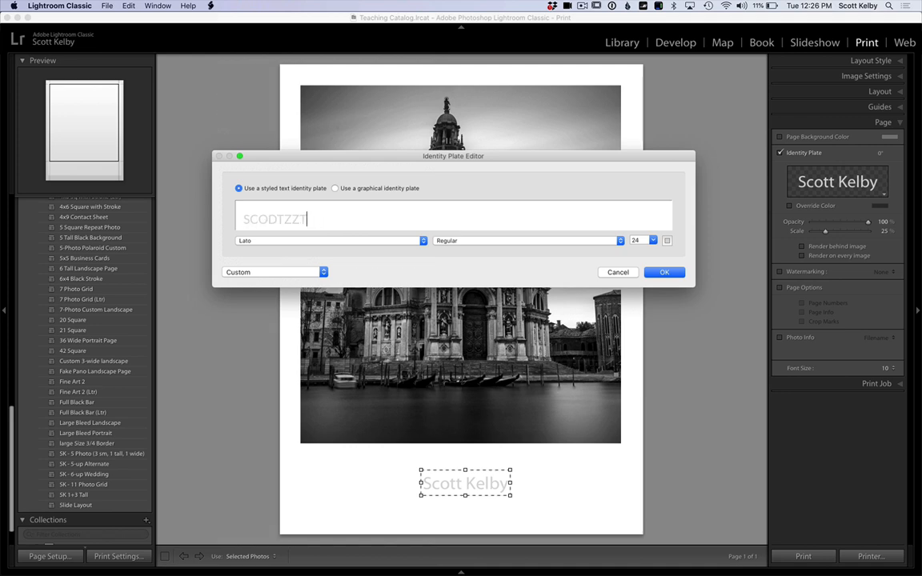
Enter 'SCOTT KELBY | PHOTOGRAPHY' as the plate text in dark colour and confirm.
{"action": "type", "text": "SCOTT KEL"}
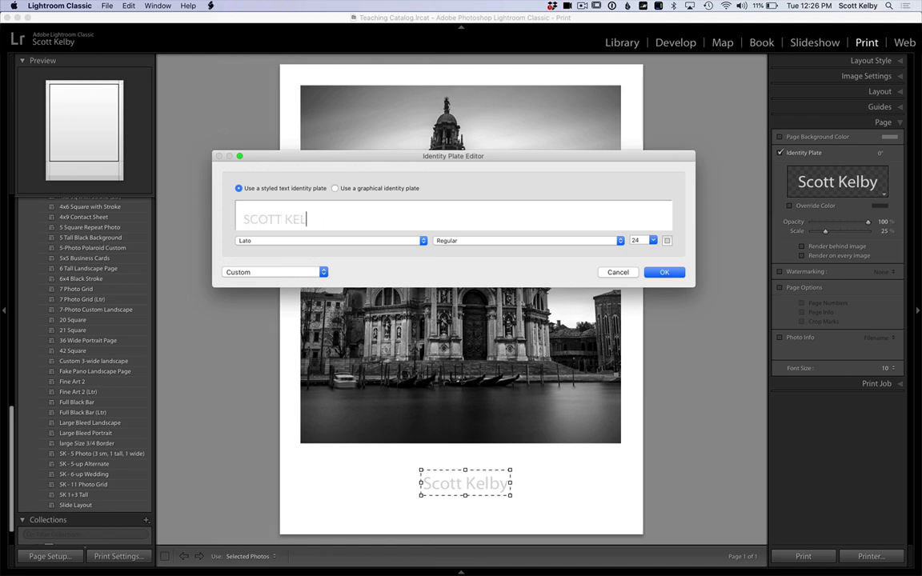
{"action": "type", "text": "BY"}
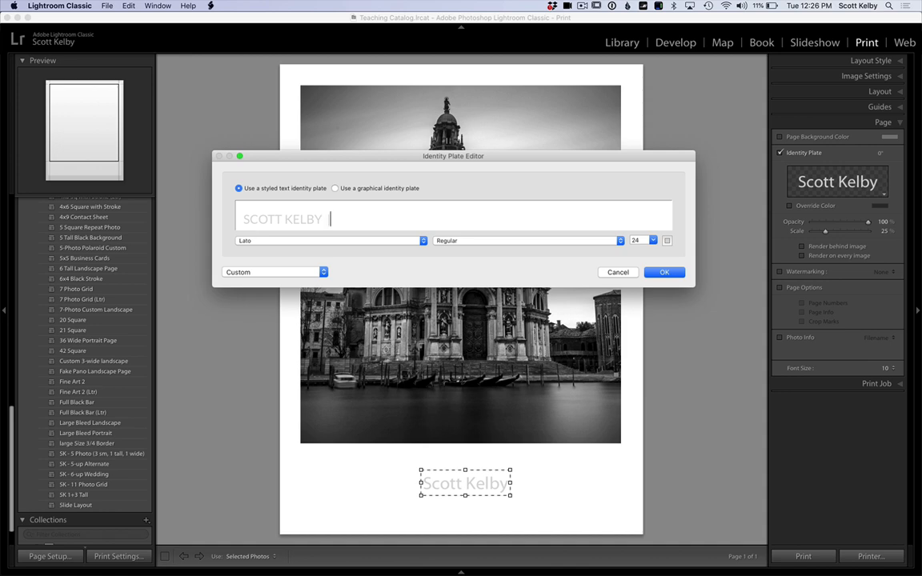
{"action": "type", "text": "| PHOTOGR"}
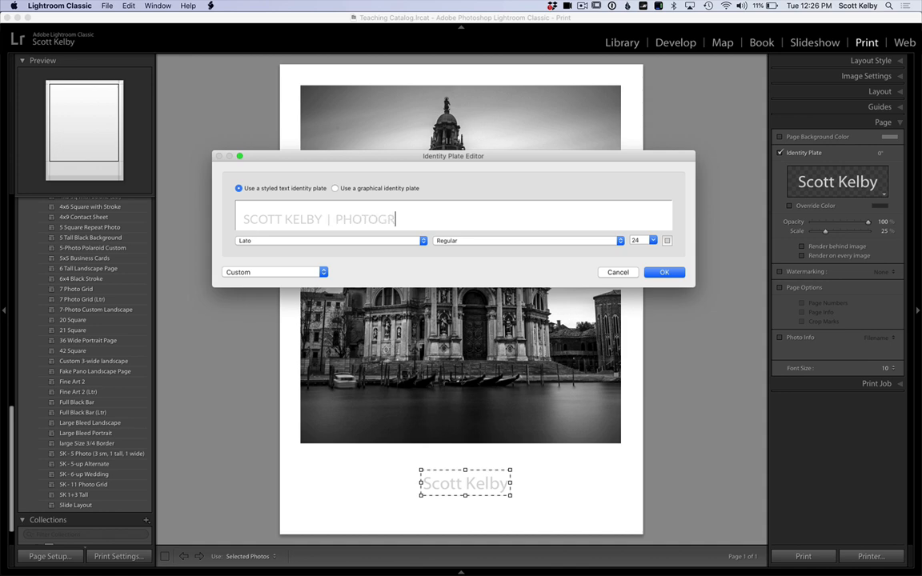
{"action": "type", "text": "APHY"}
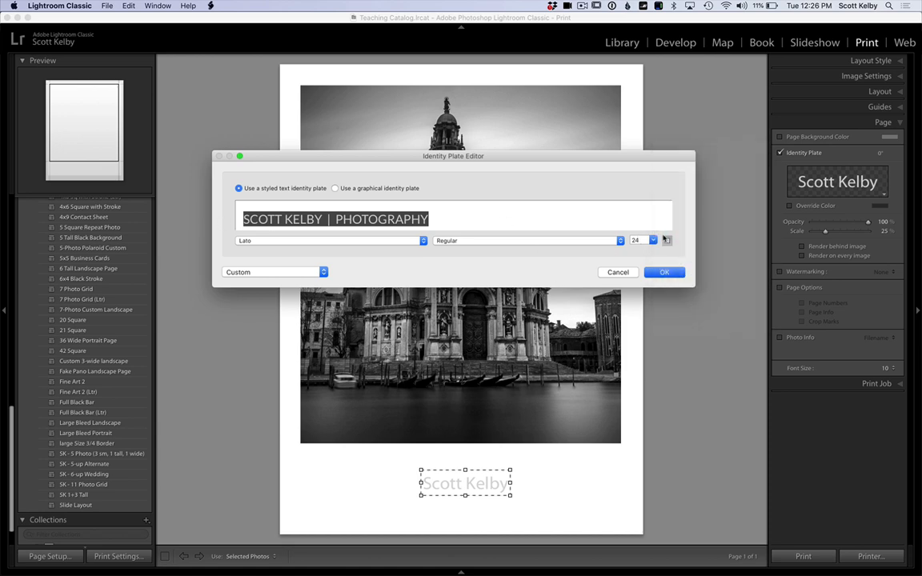
{"action": "left_click", "coordinate": [665, 240]}
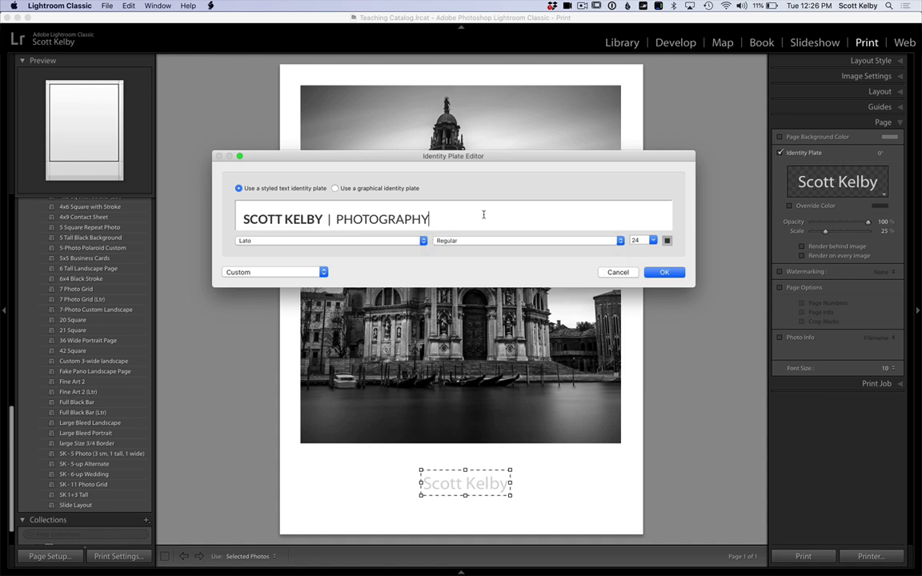
{"action": "left_click", "coordinate": [664, 272]}
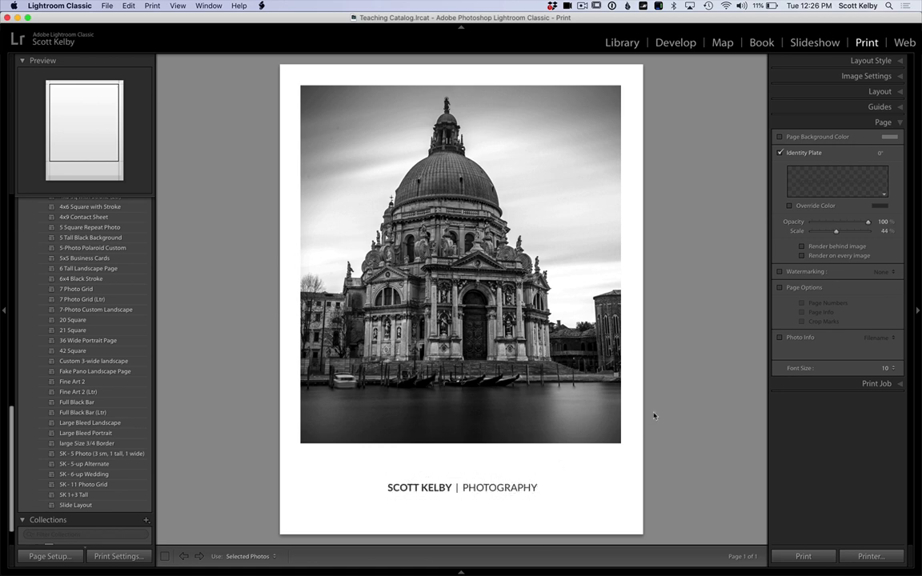
{"action": "mouse_move", "coordinate": [896, 200]}
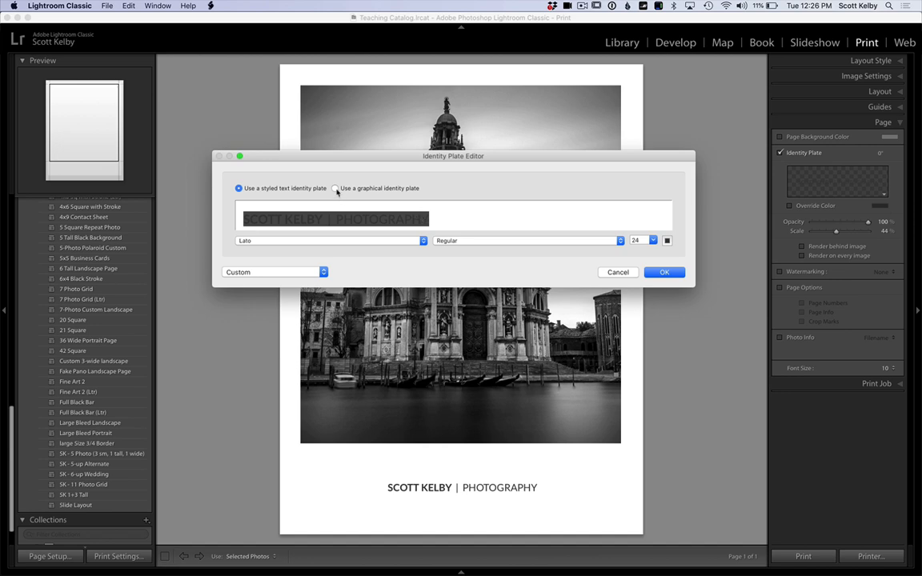
Load the Scott Kelby logo as a graphical identity plate and scale it to about 22%.
{"action": "left_click", "coordinate": [336, 188]}
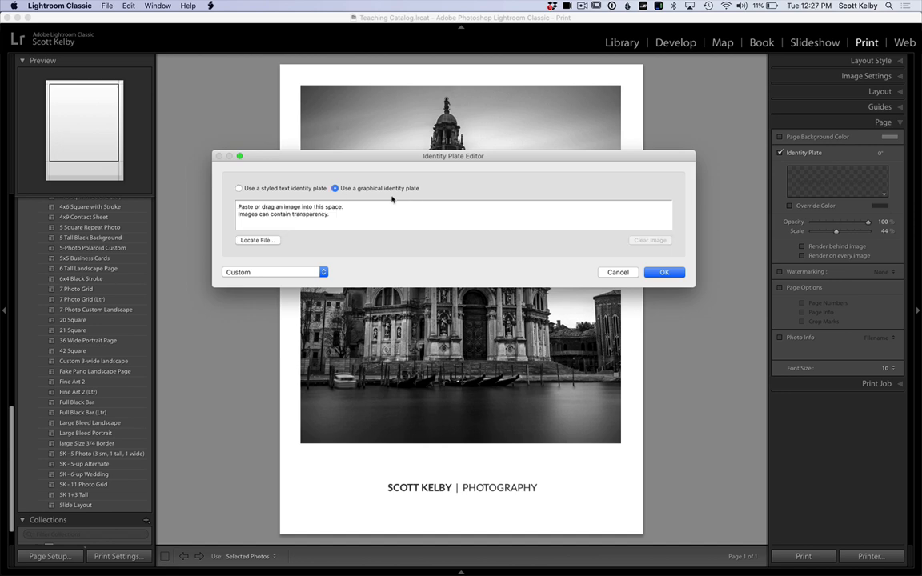
{"action": "left_click", "coordinate": [257, 240]}
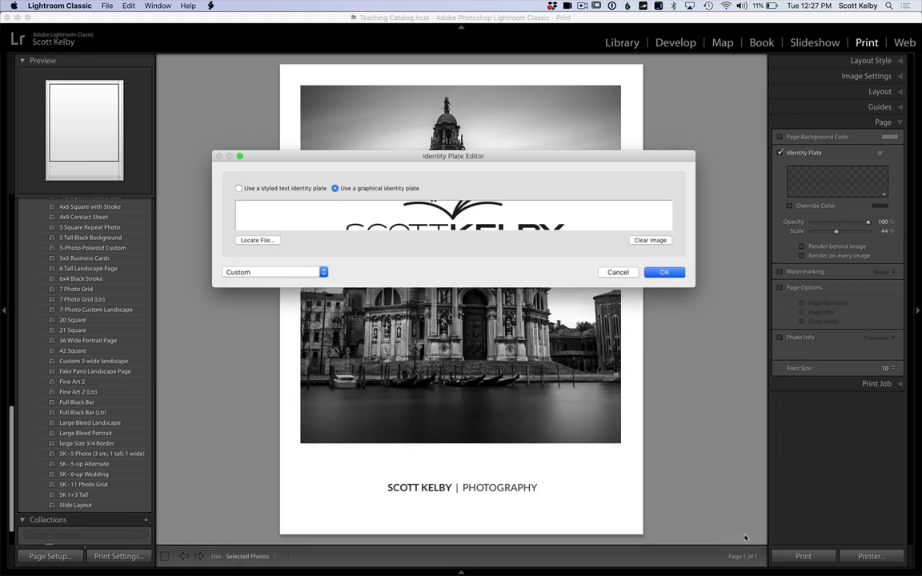
{"action": "mouse_move", "coordinate": [671, 286]}
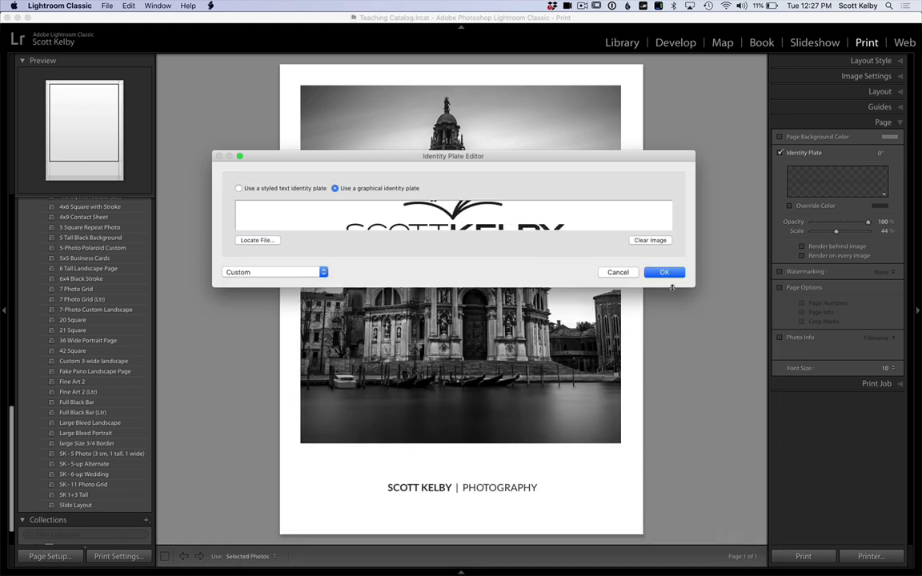
{"action": "left_click", "coordinate": [664, 272]}
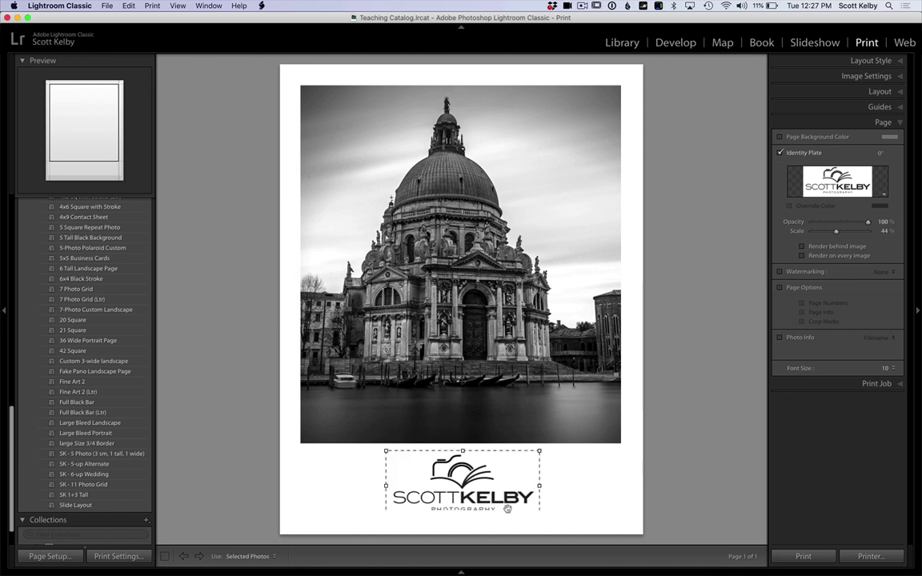
{"action": "left_click_drag", "start_coordinate": [848, 231], "coordinate": [823, 230]}
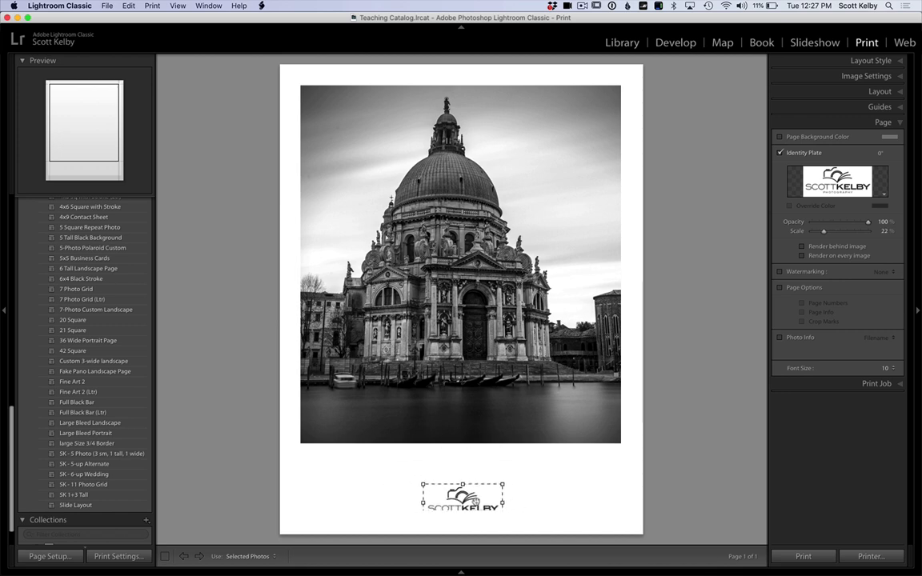